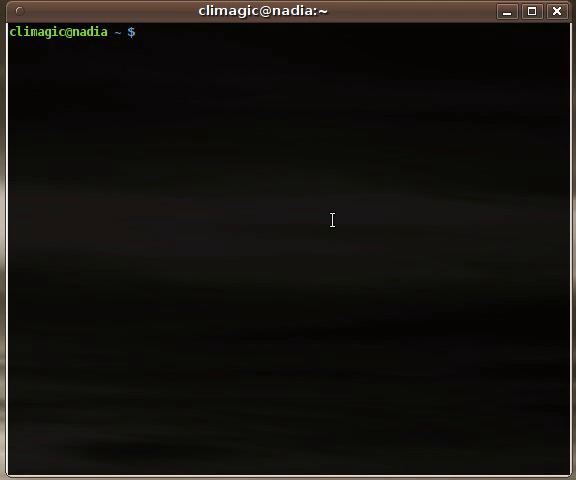
List the home directory, then the 27 numbered files in survey-jan2010 with ls and ls -l.
{"action": "key", "text": "Return"}
{"action": "type", "text": "ls su"}
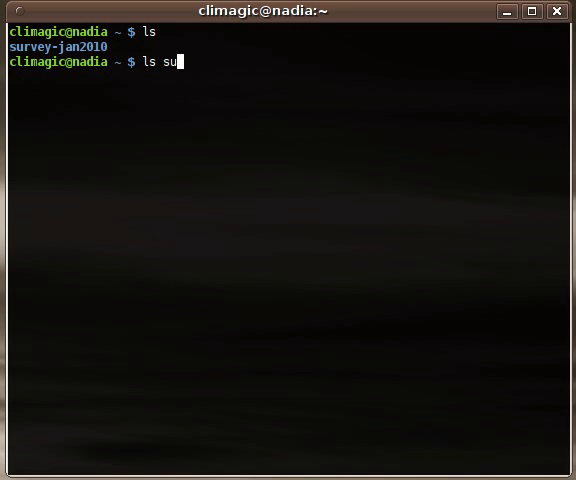
{"action": "key", "text": "Return"}
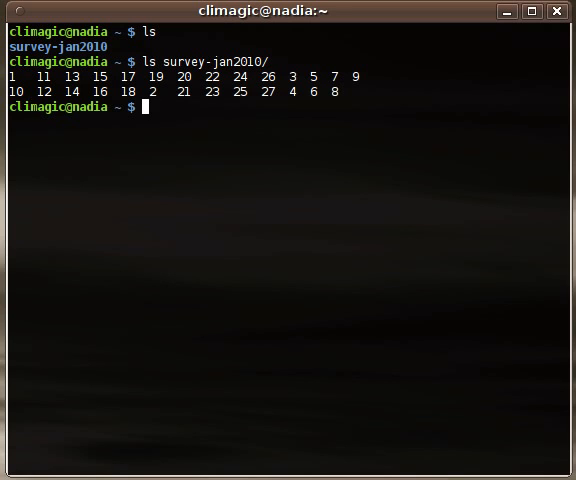
{"action": "type", "text": "ls -l survey-jan2010/"}
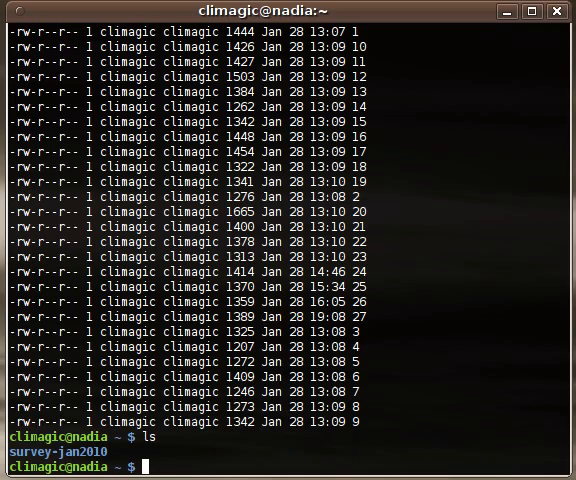
Compose tar cvf survey-jan2010.tar survey-jan2010 with Tab completion, trailing slash removed, not yet run.
{"action": "type", "text": "tar"}
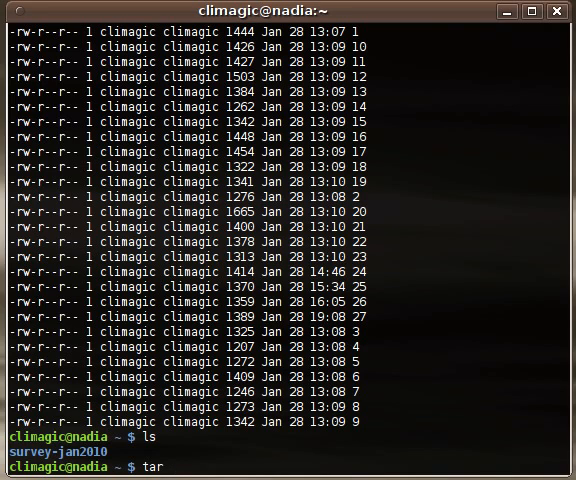
{"action": "type", "text": "c"}
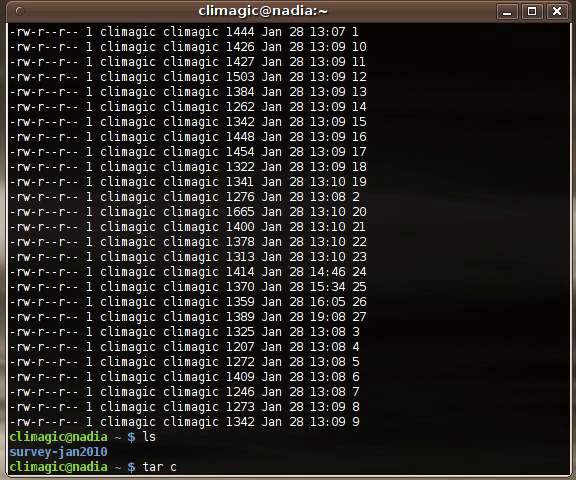
{"action": "type", "text": "vf"}
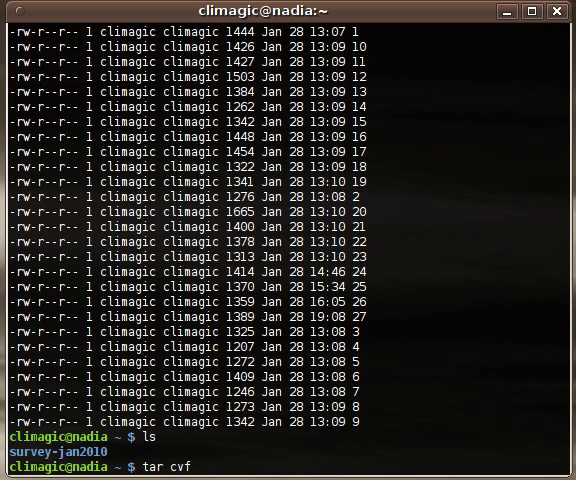
{"action": "type", "text": "survey-jan2010.ta"}
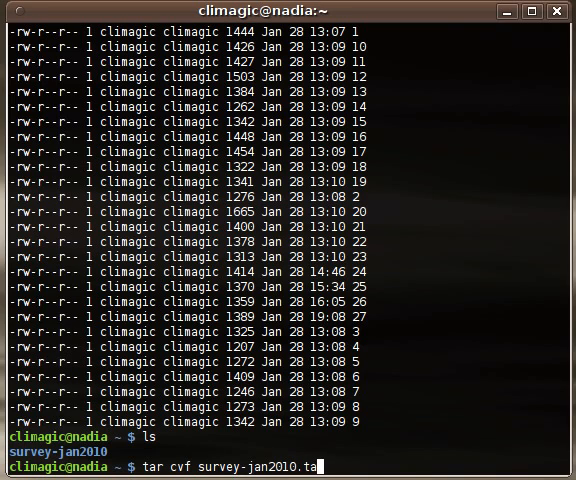
{"action": "type", "text": "r"}
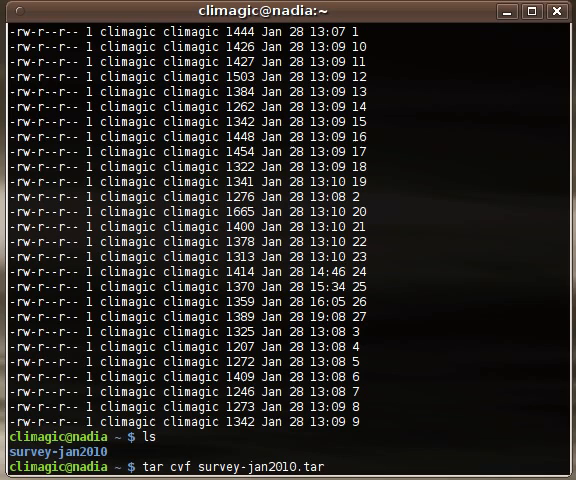
{"action": "type", "text": "survey-jan2010/"}
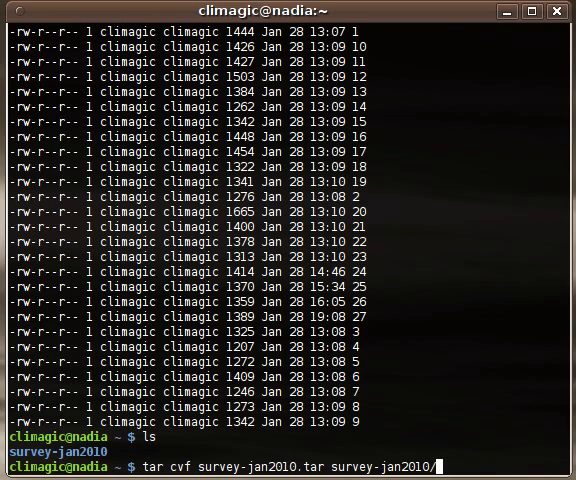
{"action": "key", "text": "BackSpace"}
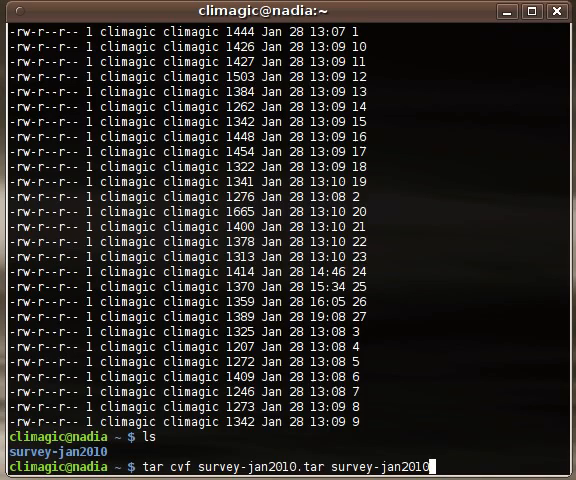
Run the tar command and confirm survey-jan2010.tar is a 60K POSIX tar archive.
{"action": "key", "text": "Return"}
{"action": "type", "text": "ls -lh"}
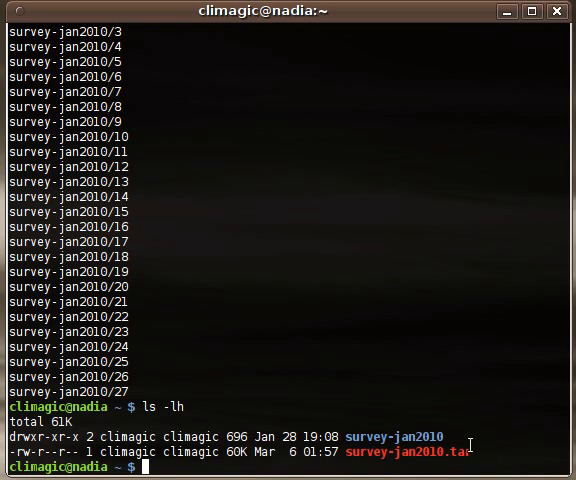
{"action": "mouse_move", "coordinate": [386, 326]}
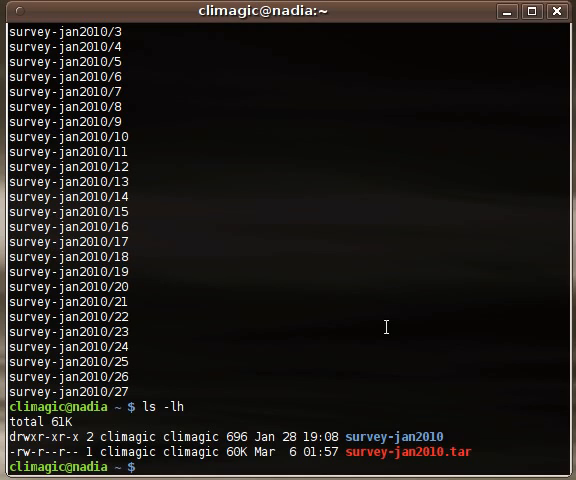
{"action": "type", "text": "file survey-jan2010.tar"}
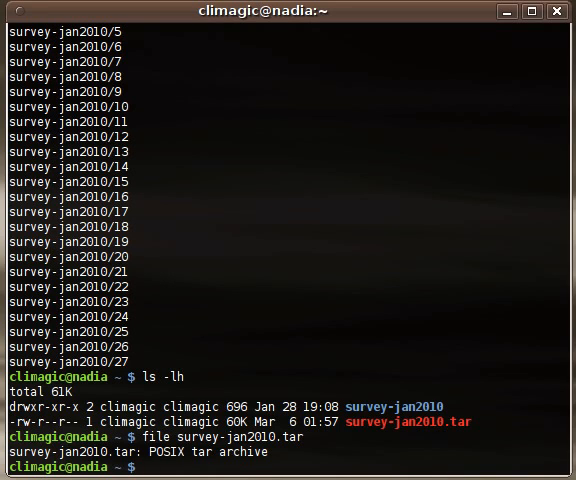
{"action": "type", "text": "gzip"}
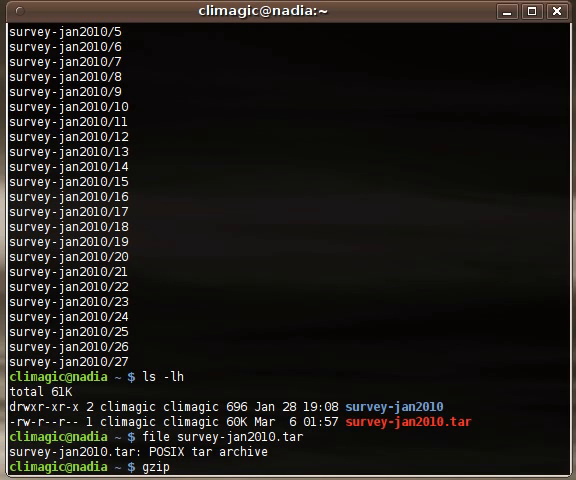
Gzip survey-jan2010.tar to a 4.4K survey-jan2010.tar.gz identified as gzip compressed data.
{"action": "type", "text": "survey-jan2010.tar"}
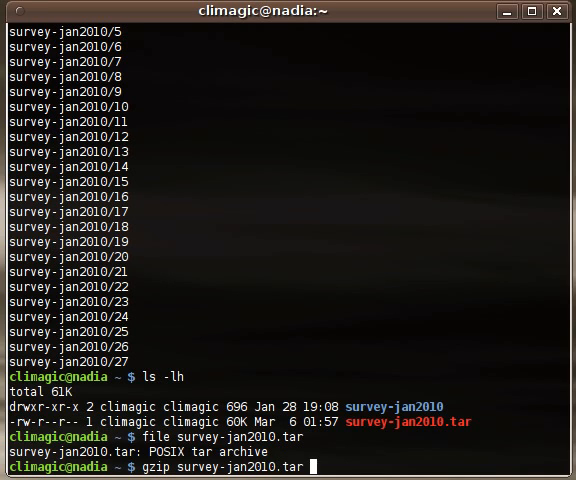
{"action": "key", "text": "Return"}
{"action": "type", "text": "ls -lh"}
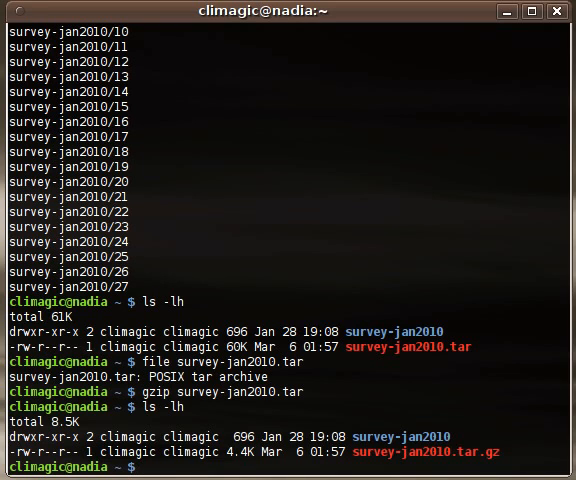
{"action": "type", "text": "file"}
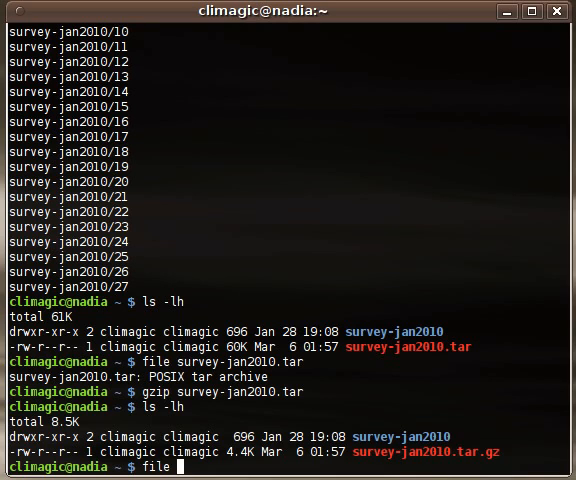
{"action": "type", "text": "survey-jan2010"}
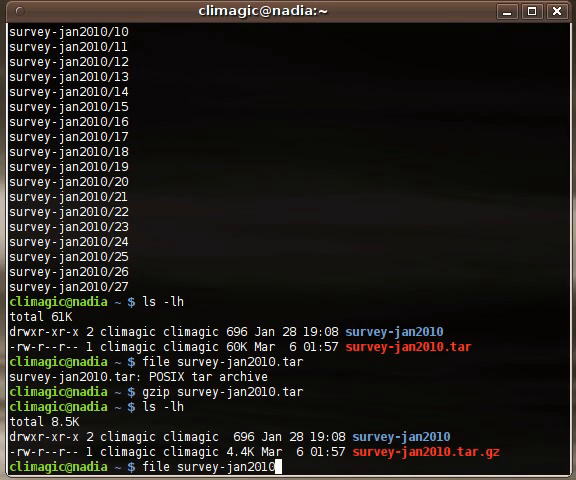
{"action": "key", "text": "Return"}
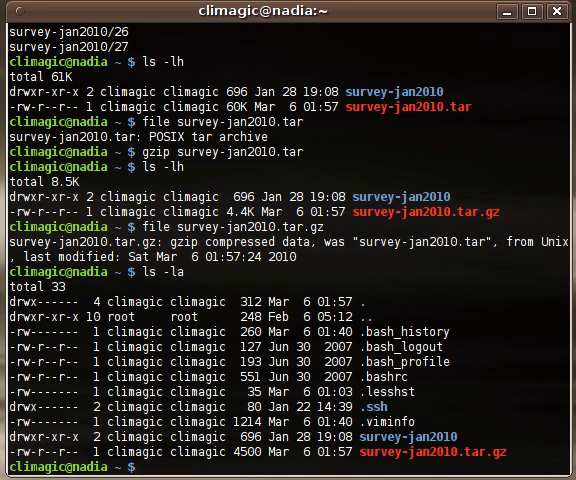
Remove survey-jan2010.tar.gz, then search history with Ctrl+R for the earlier tar command.
{"action": "type", "text": "rm survey-jan2010"}
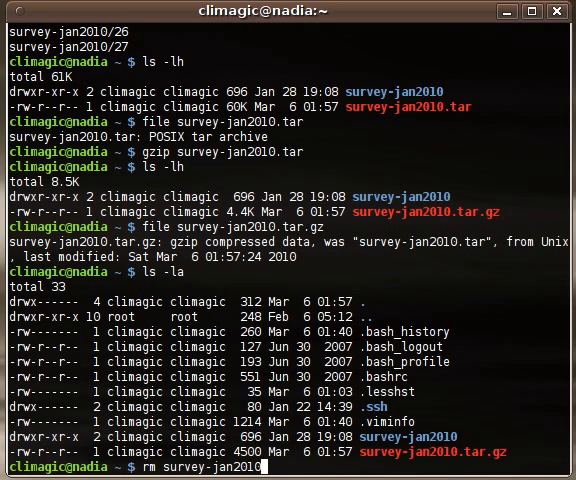
{"action": "type", "text": ".tar.gz"}
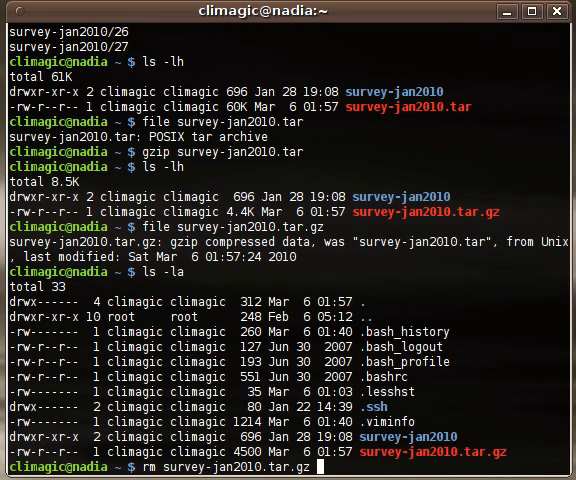
{"action": "key", "text": "Return"}
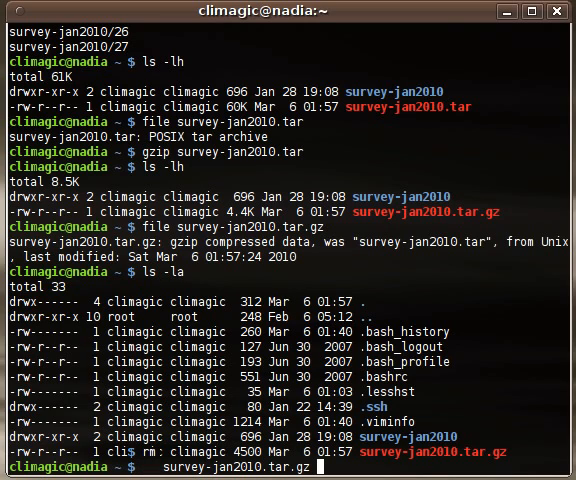
{"action": "key", "text": "ctrl+r"}
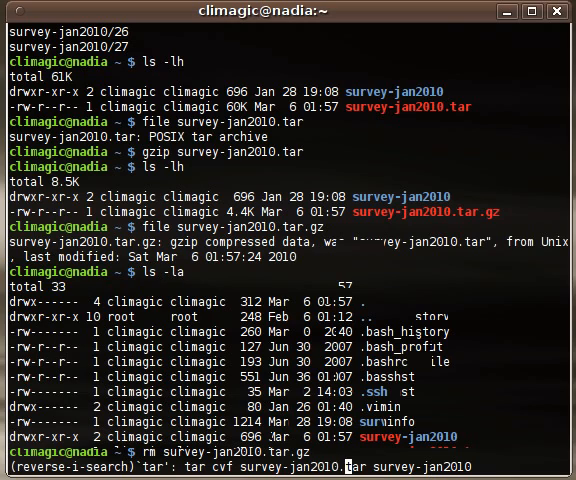
Edit the recalled command to tar zcvf survey-jan2010.tar.gz survey-jan2010 and run it.
{"action": "type", "text": "z"}
{"action": "key", "text": "Return"}
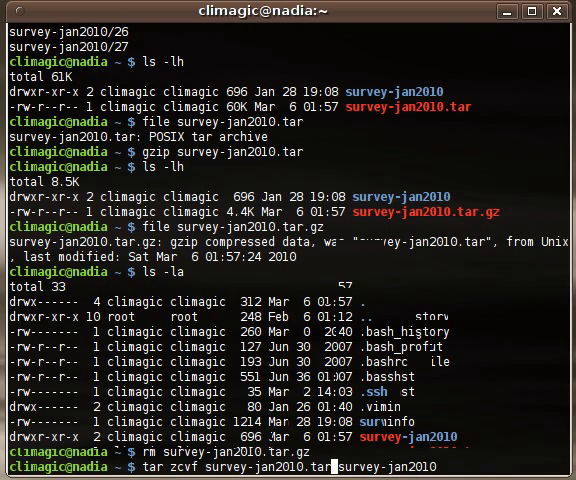
{"action": "type", "text": ".gz"}
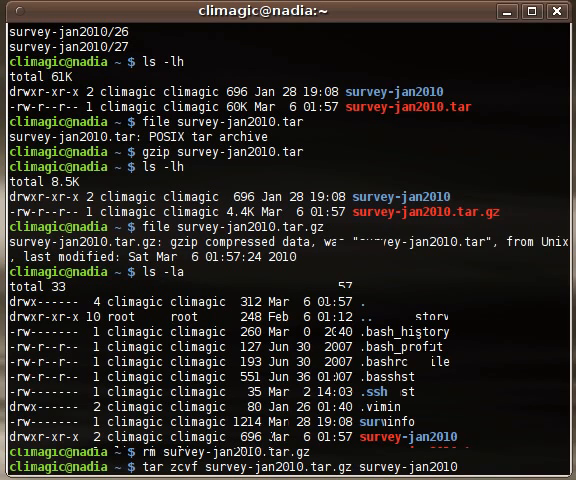
{"action": "mouse_move", "coordinate": [360, 466]}
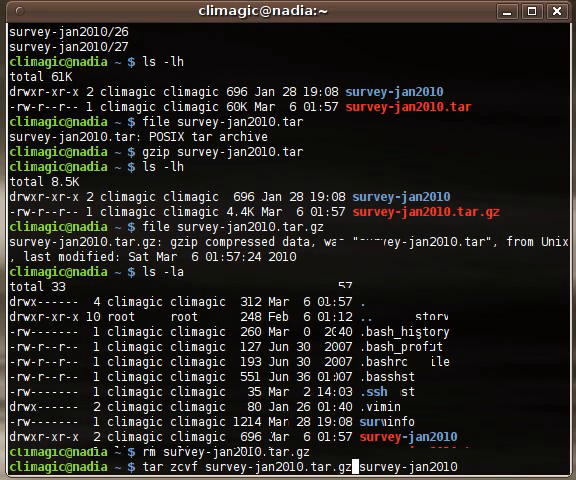
{"action": "key", "text": "Return"}
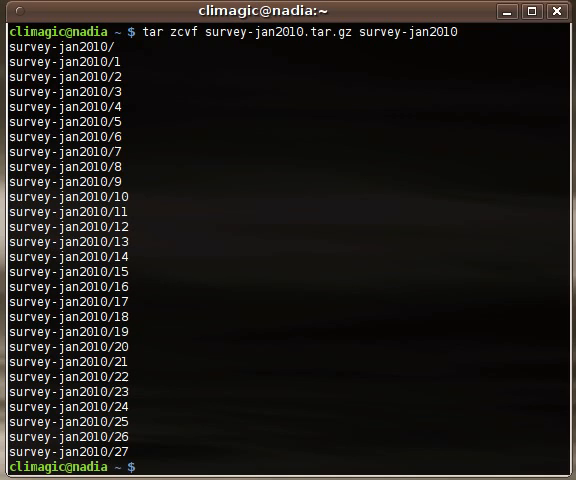
Run ls -lh showing the 4.4K archive beside the folder, then cancel a recalled tar command.
{"action": "type", "text": "ls -l"}
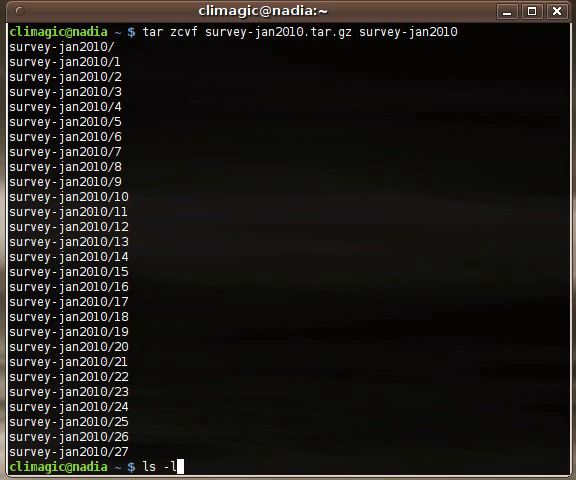
{"action": "type", "text": "h"}
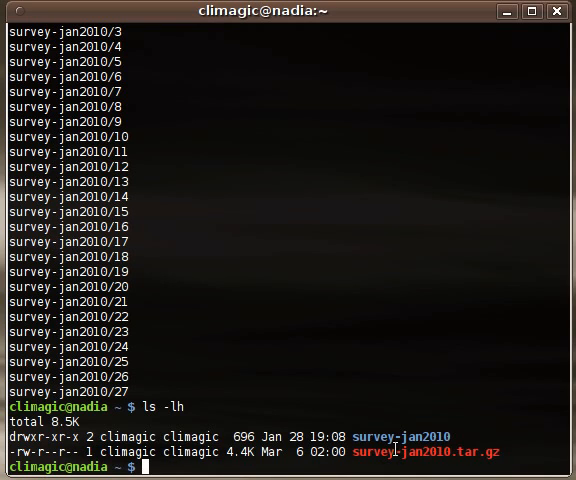
{"action": "mouse_move", "coordinate": [392, 285]}
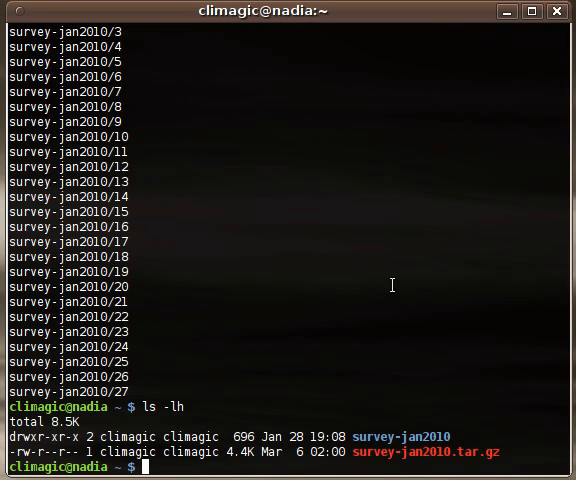
{"action": "type", "text": "tar zcvf survey-jan2010.tar.gz survey-jan2010"}
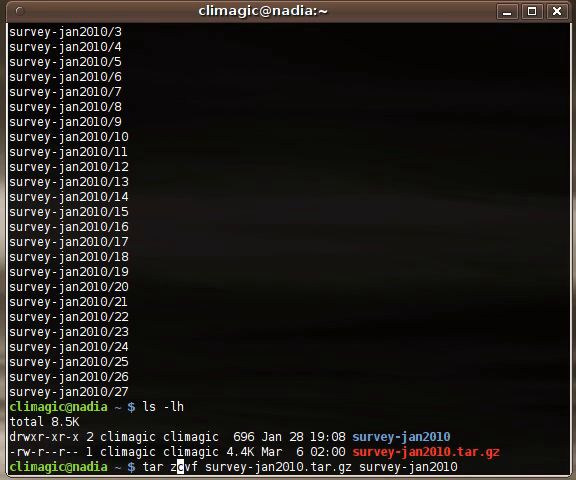
{"action": "type", "text": "c"}
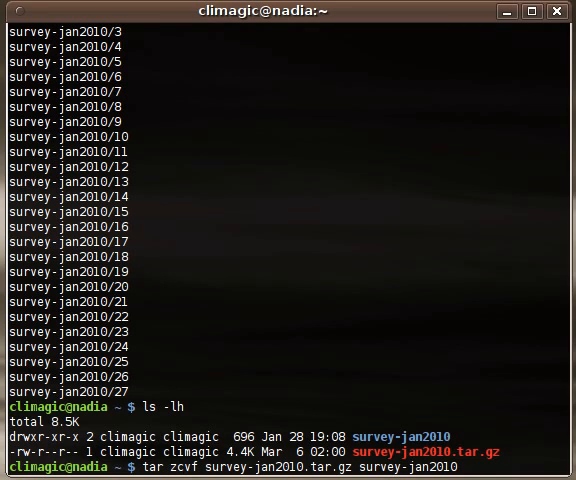
{"action": "key", "text": "Return"}
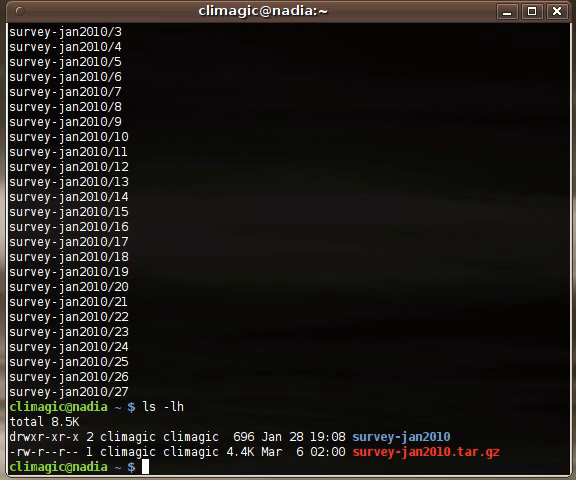
{"action": "type", "text": "tar"}
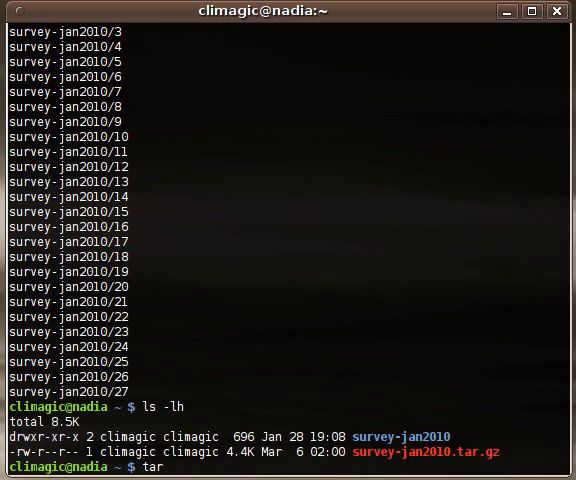
{"action": "key", "text": "BackSpace"}
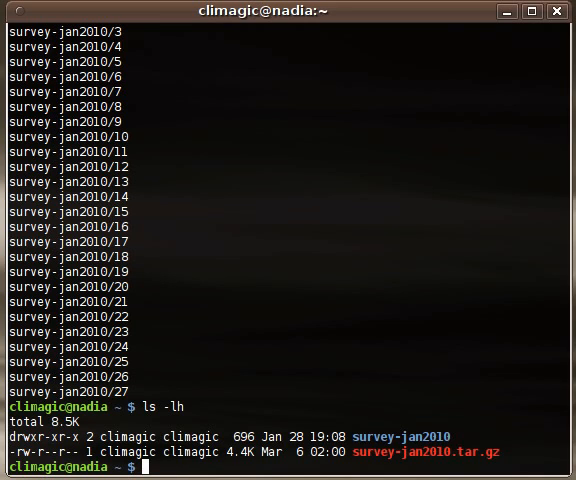
Rename the survey-jan2010 folder to survey-jan2010.tmp with mv.
{"action": "type", "text": "mv survey-jan2010"}
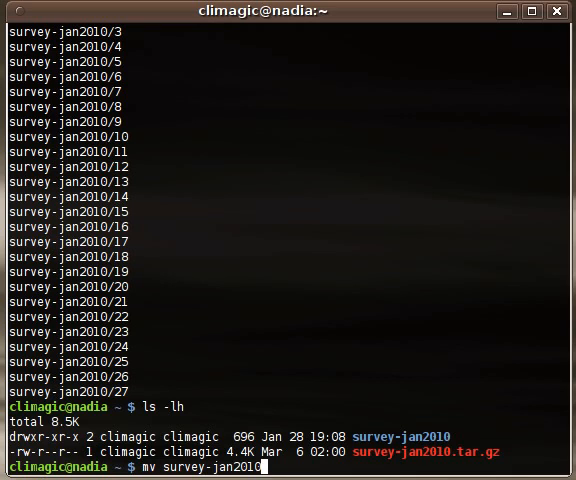
{"action": "type", "text": "survey-jan2010"}
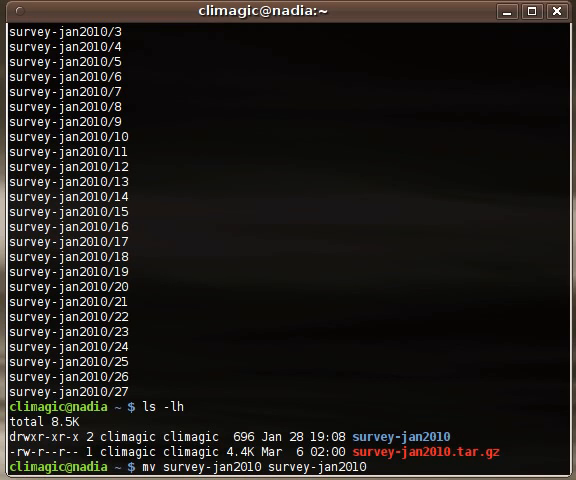
{"action": "type", "text": ".tmp"}
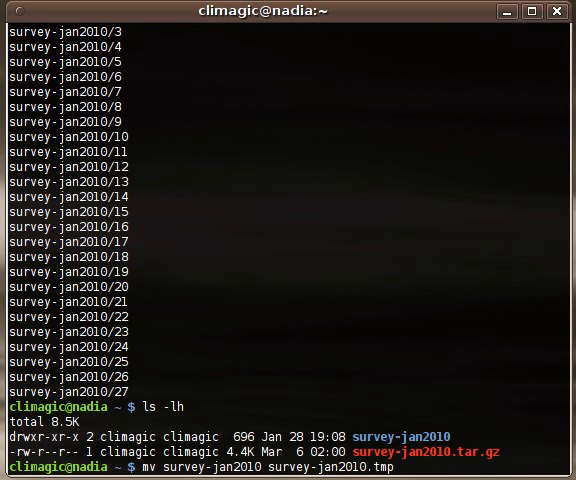
{"action": "key", "text": "Return"}
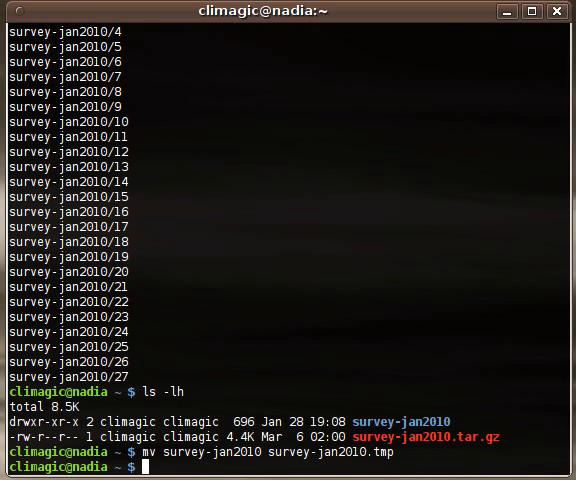
Compose a tar zxvf survey-jan2010.tar.gz command, editing x to t, not yet run.
{"action": "type", "text": "tar z"}
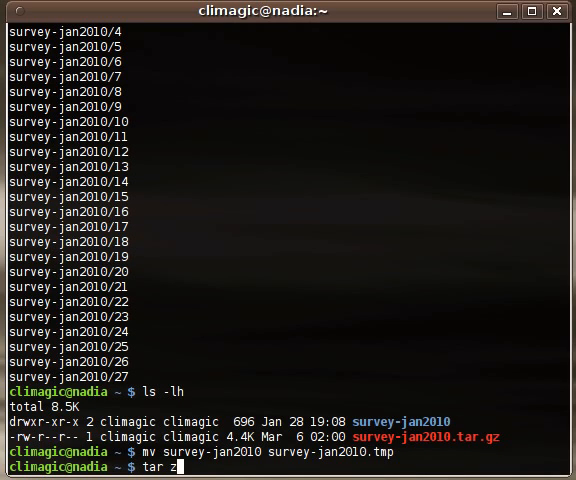
{"action": "type", "text": "xvf"}
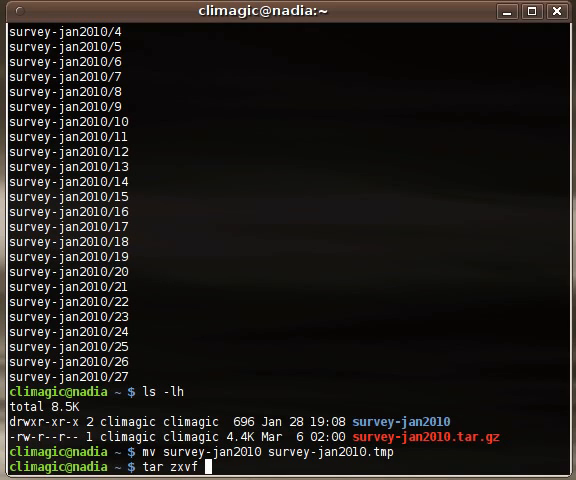
{"action": "type", "text": "survey-jan2010.tar.gz"}
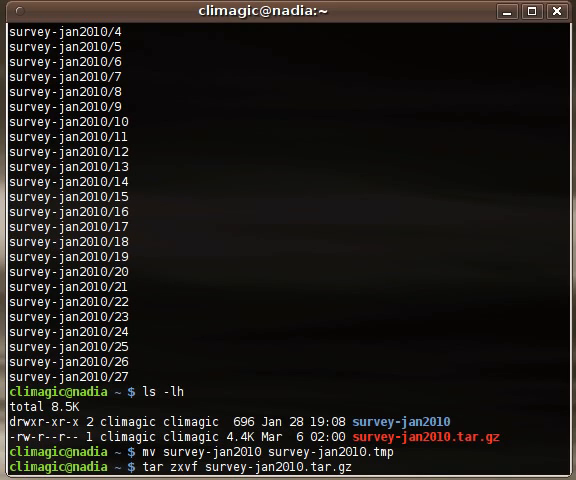
{"action": "mouse_move", "coordinate": [188, 466]}
{"action": "type", "text": "t"}
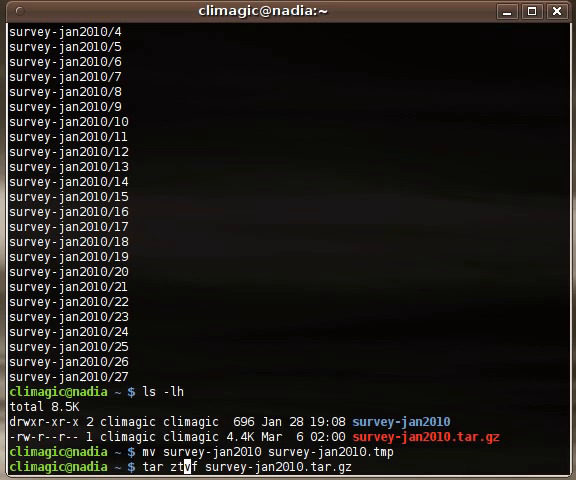
Run tar ztvf survey-jan2010.tar.gz to list the folder and its 27 files with permissions, sizes and dates.
{"action": "key", "text": "Return"}
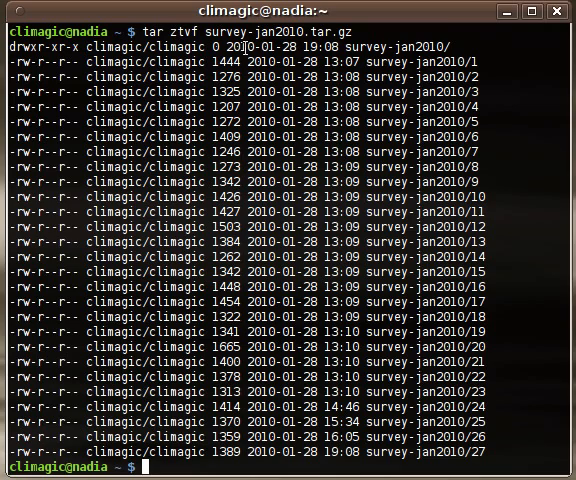
{"action": "type", "text": "tar ztvf survey-jan2010.tar.gz"}
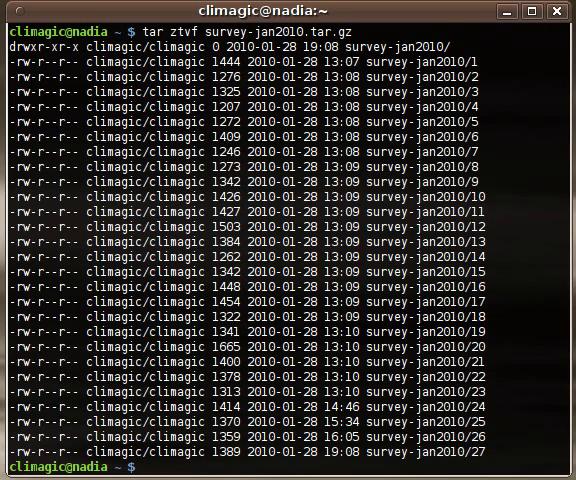
{"action": "type", "text": "mkdir"}
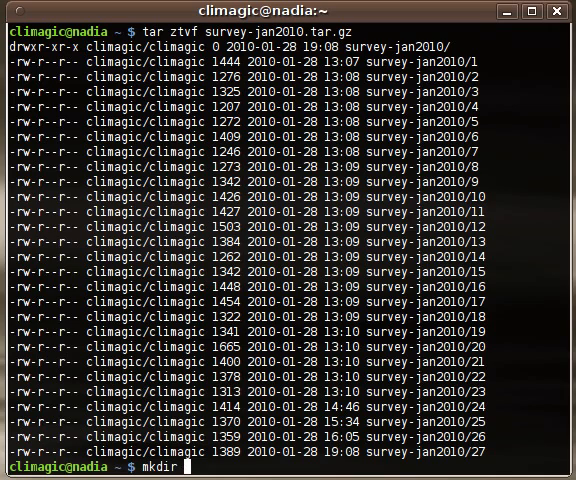
Create tarbombhere, cd into it and extract ../survey-jan2010.tar.gz there with tar zxvf.
{"action": "type", "text": "t"}
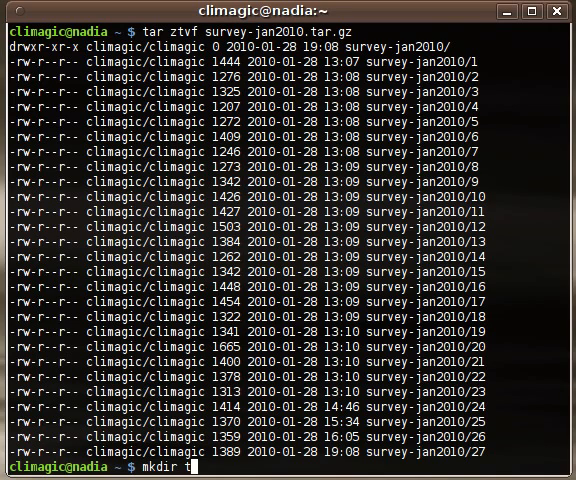
{"action": "type", "text": "arbombhere"}
{"action": "type", "text": "tar"}
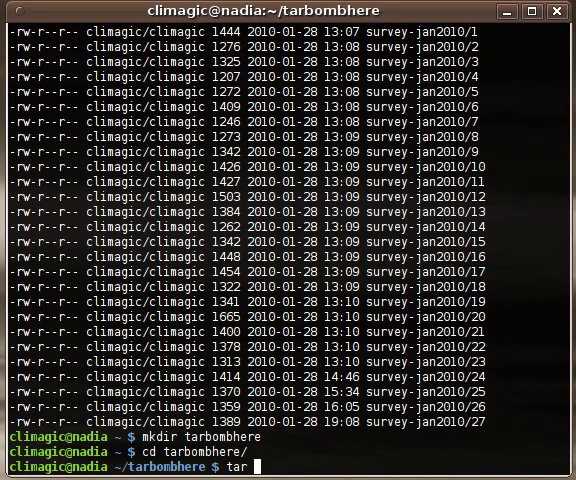
{"action": "type", "text": "zxvf ../survey-jan2010.t"}
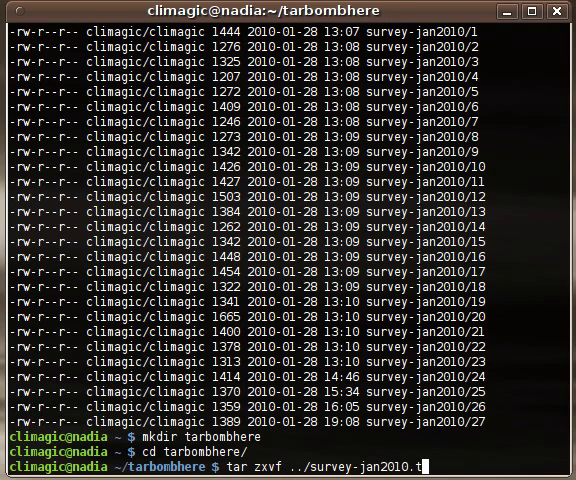
{"action": "key", "text": "Return"}
{"action": "type", "text": "ls"}
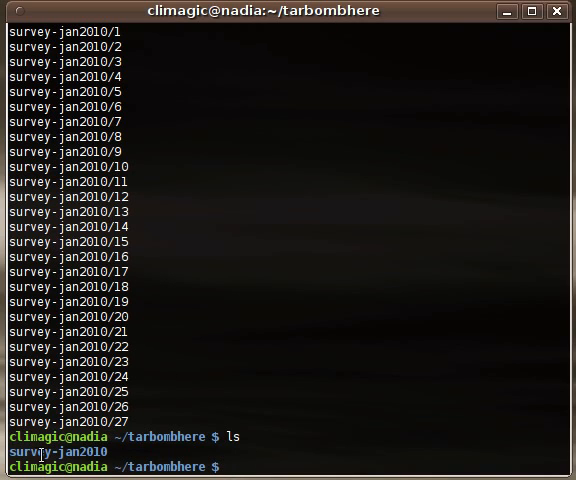
Enter the extracted survey-jan2010 folder and list its 27 files with ls -la.
{"action": "type", "text": "cd survey-jan2010/"}
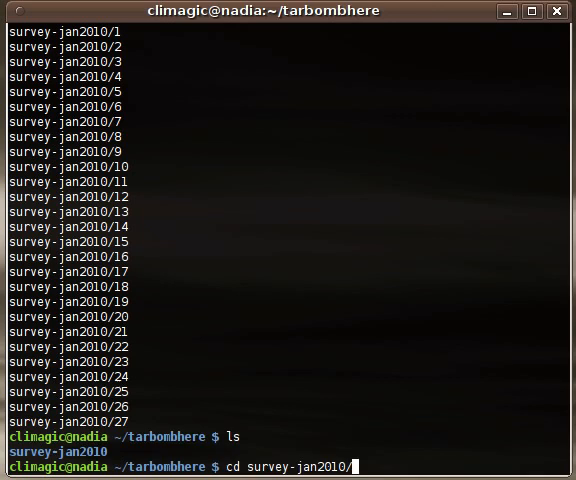
{"action": "key", "text": "Return"}
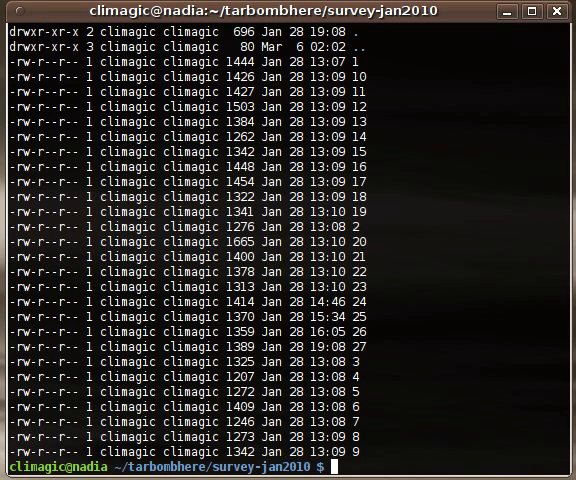